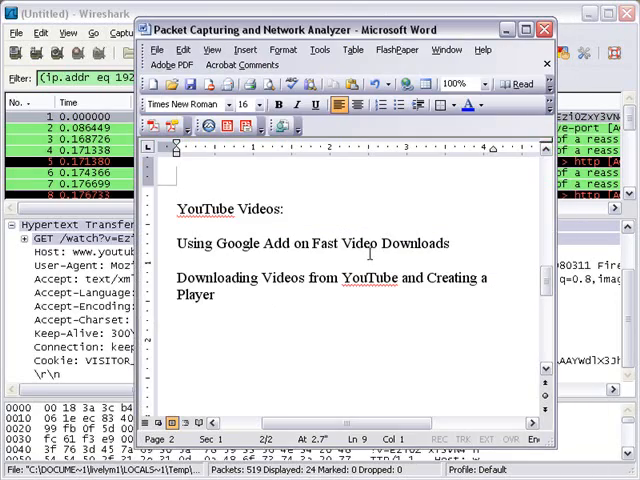
Step: Switch from the Word outline to the empty Firefox window
{"action": "left_click", "coordinate": [528, 28]}
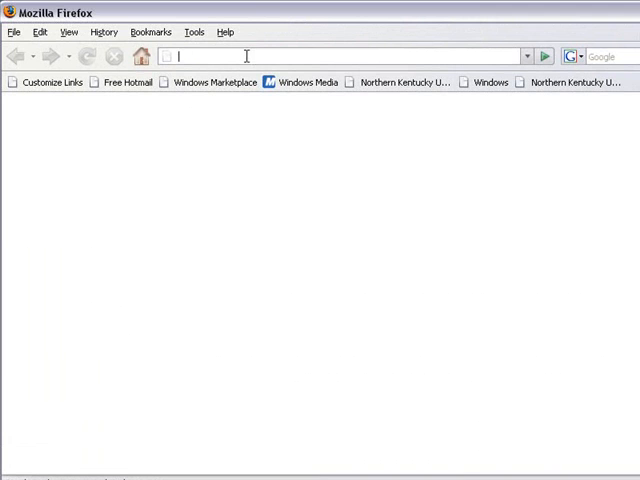
{"action": "type", "text": "http://www.youtube.com/watch?v=EziOZxY3VN4"}
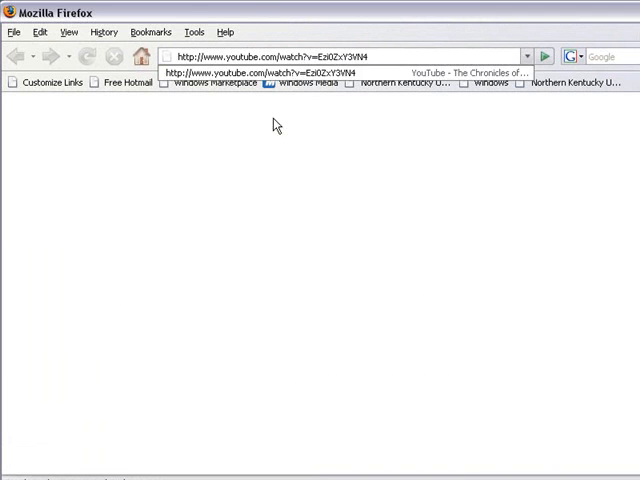
{"action": "left_click", "coordinate": [546, 56]}
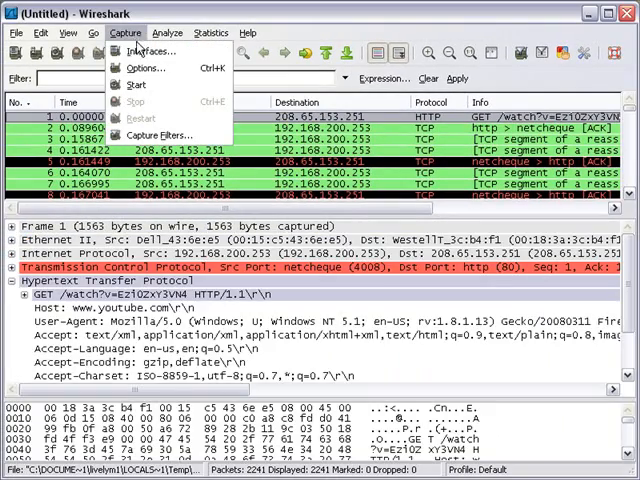
Step: Start a fresh capture on the network adapter without saving the old one, then reload the YouTube page
{"action": "left_click", "coordinate": [150, 52]}
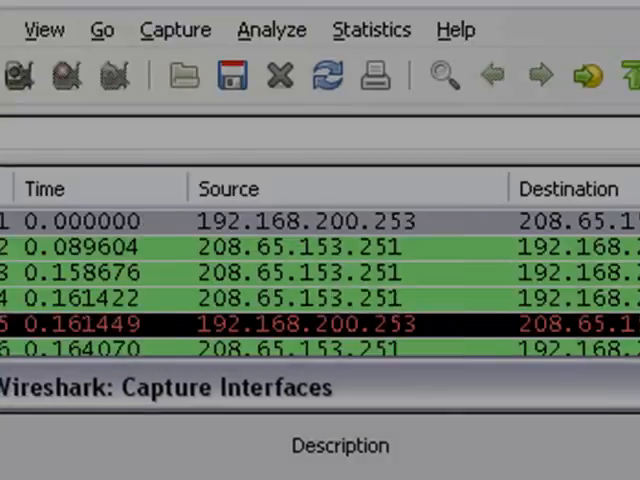
{"action": "left_click", "coordinate": [20, 76]}
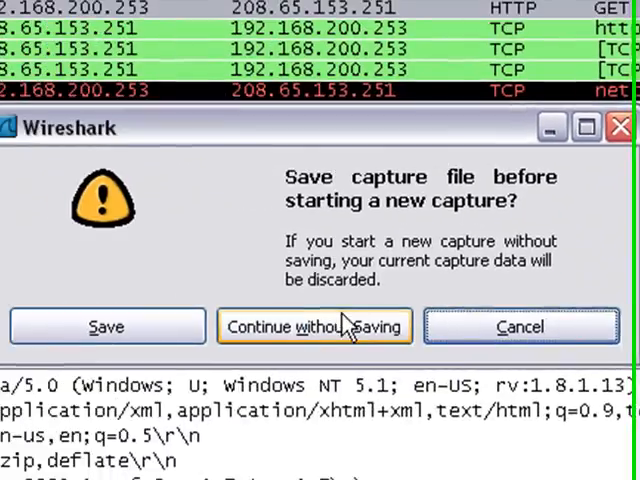
{"action": "left_click", "coordinate": [316, 328]}
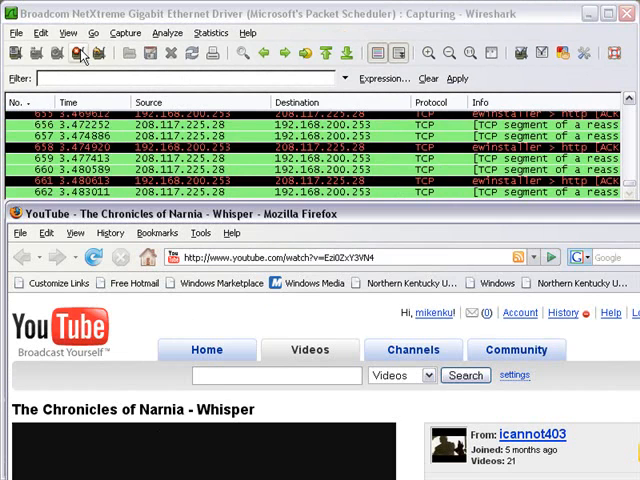
{"action": "left_click", "coordinate": [84, 56]}
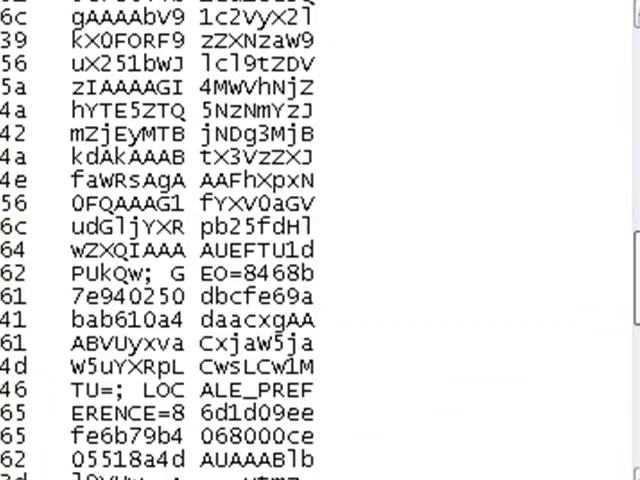
Step: Select the HTTP GET /watch packet for the Narnia page in the packet list
{"action": "scroll", "scroll_direction": "down", "scroll_amount": 3}
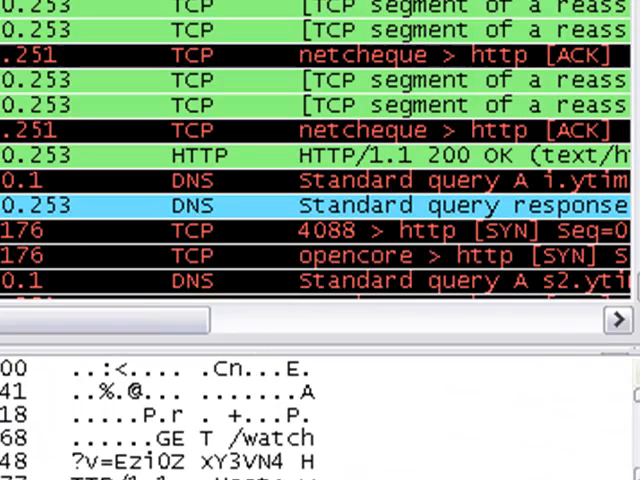
{"action": "left_click", "coordinate": [156, 24]}
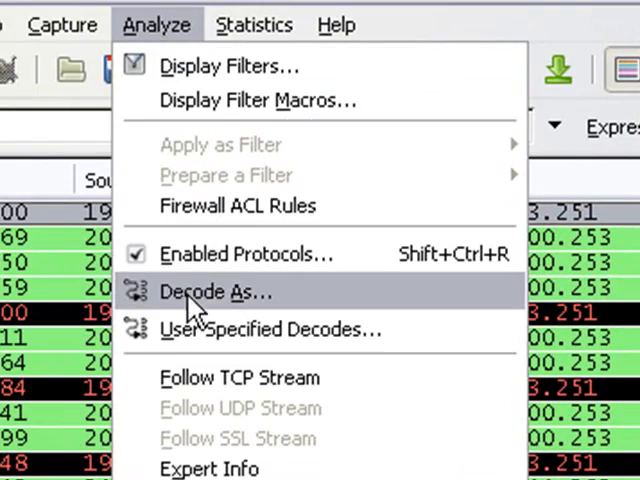
Step: Follow the TCP stream of the watch request down to its HTTP/1.1 303 See Other response
{"action": "left_click", "coordinate": [238, 376]}
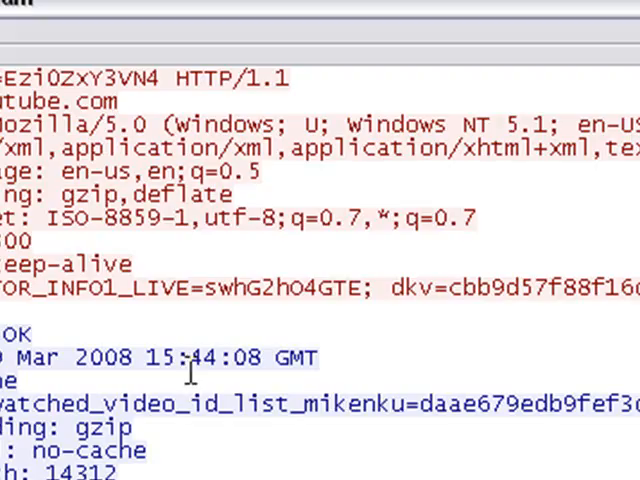
{"action": "scroll", "scroll_direction": "down", "scroll_amount": 3}
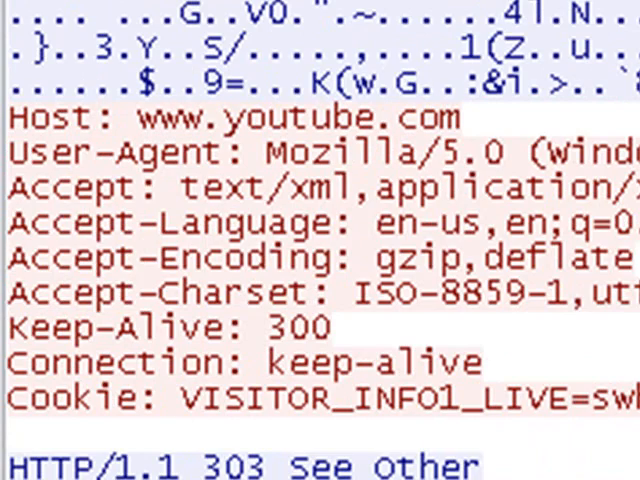
{"action": "scroll", "scroll_direction": "down", "scroll_amount": 3}
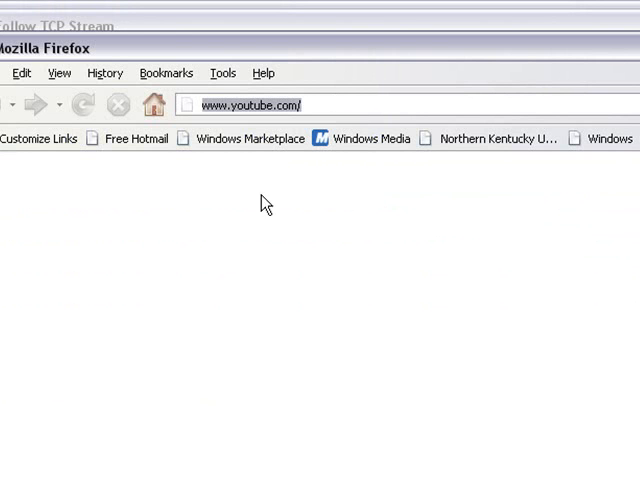
Step: Paste the copied get_video redirect URL into the address bar and load it
{"action": "right_click", "coordinate": [254, 104]}
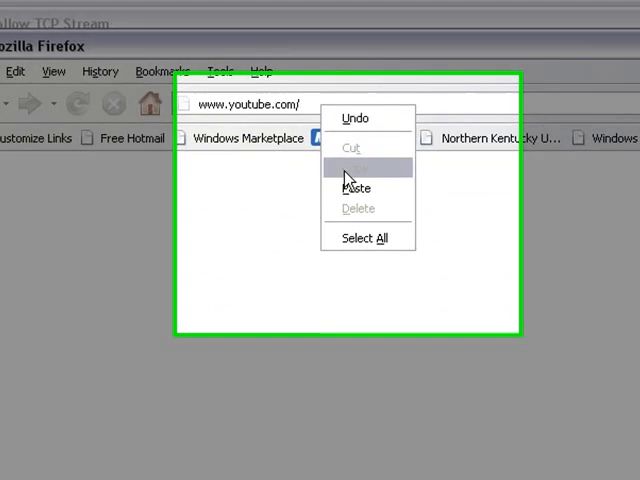
{"action": "left_click", "coordinate": [356, 188]}
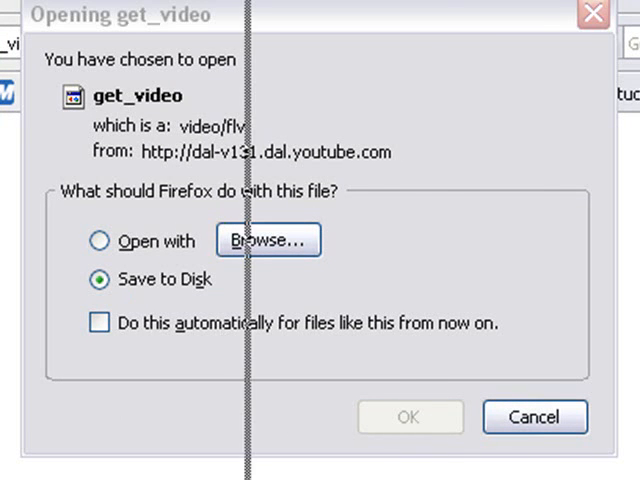
Step: Save the FLV download to disk under the file name narniaVideo
{"action": "left_click", "coordinate": [268, 240]}
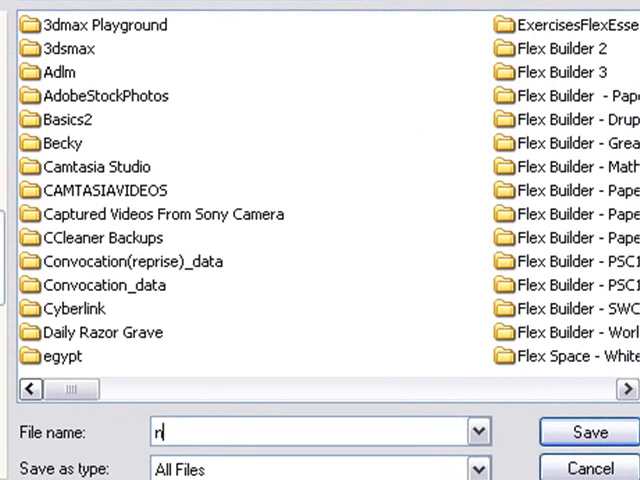
{"action": "type", "text": "arnia"}
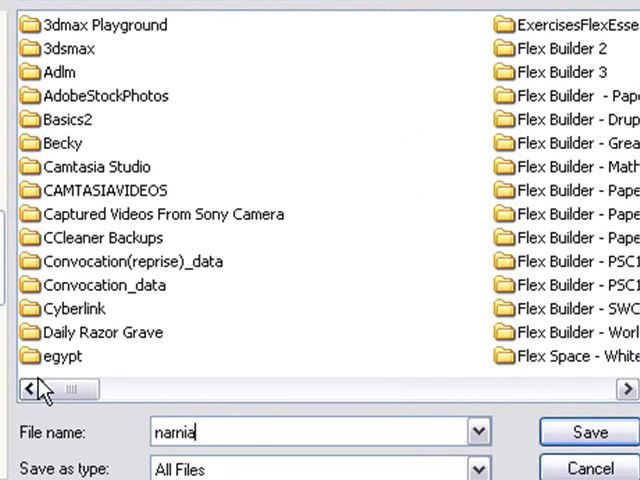
{"action": "type", "text": "Video"}
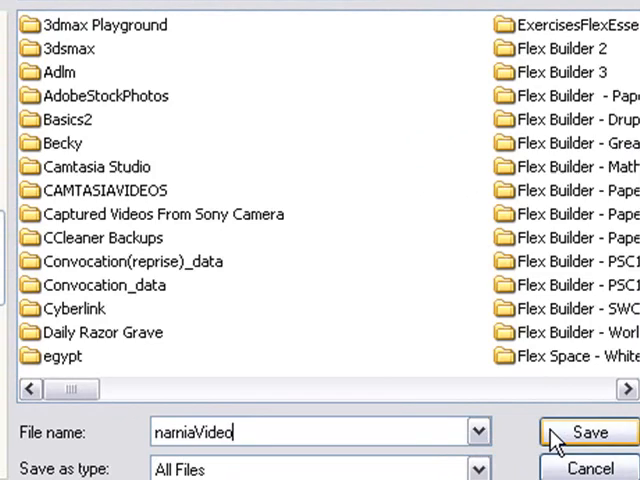
{"action": "left_click", "coordinate": [590, 432]}
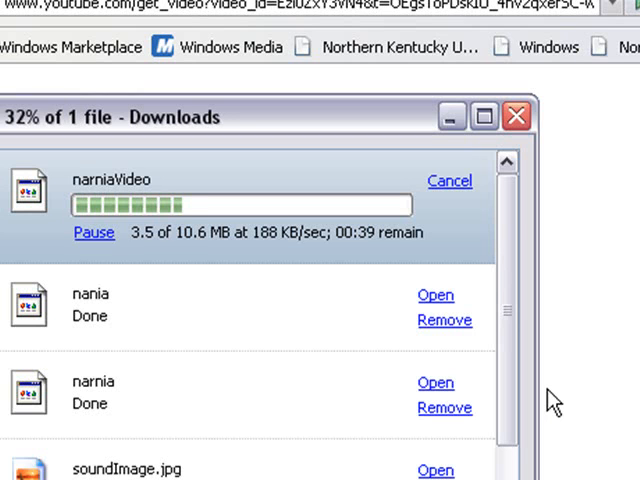
{"action": "mouse_move", "coordinate": [360, 296]}
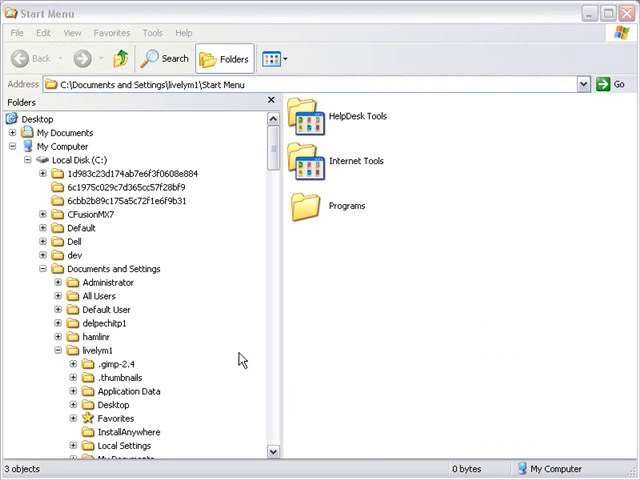
Step: Rename the downloaded narniaVideo file in its folder to narniaVideo.flv
{"action": "left_click", "coordinate": [64, 132]}
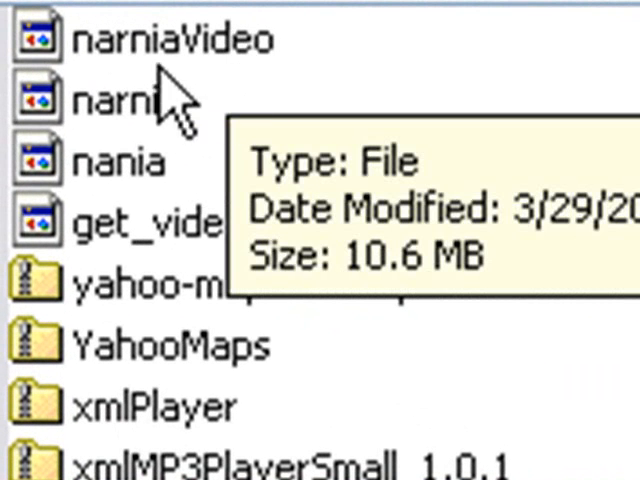
{"action": "left_click", "coordinate": [164, 38]}
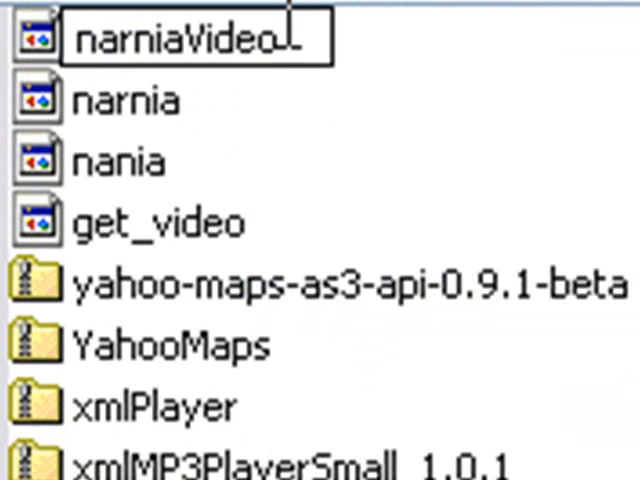
{"action": "type", "text": ".flv"}
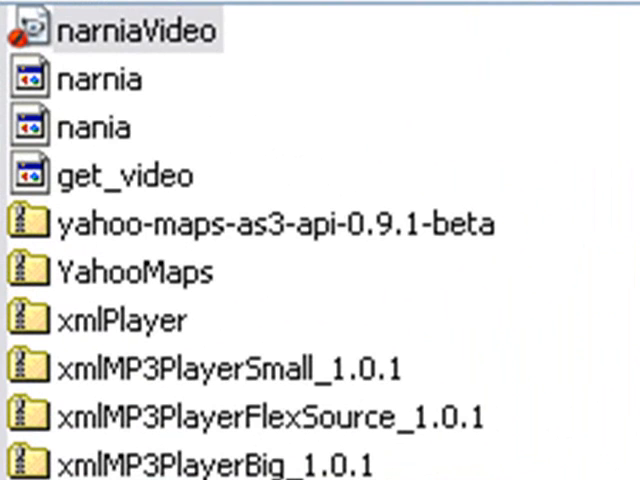
{"action": "mouse_move", "coordinate": [176, 96]}
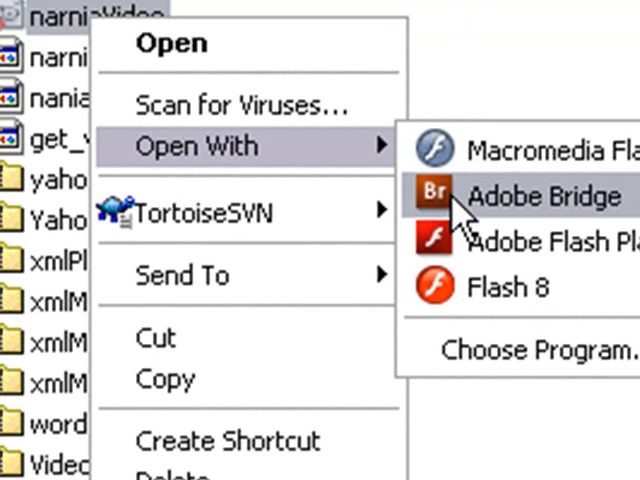
Step: Open narniaVideo.flv with Adobe Bridge to preview it
{"action": "left_click", "coordinate": [544, 196]}
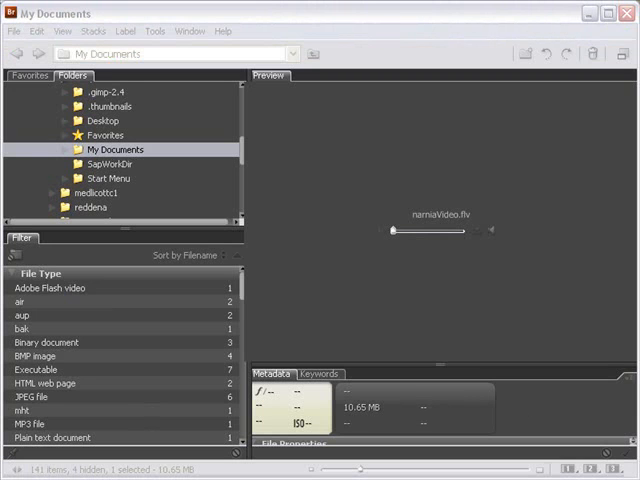
{"action": "mouse_move", "coordinate": [388, 252]}
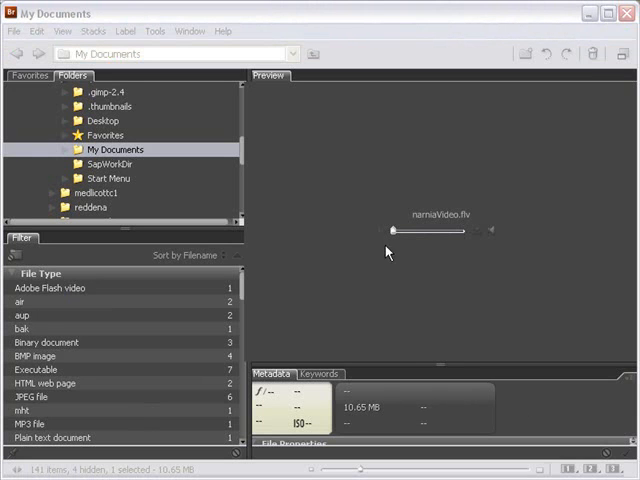